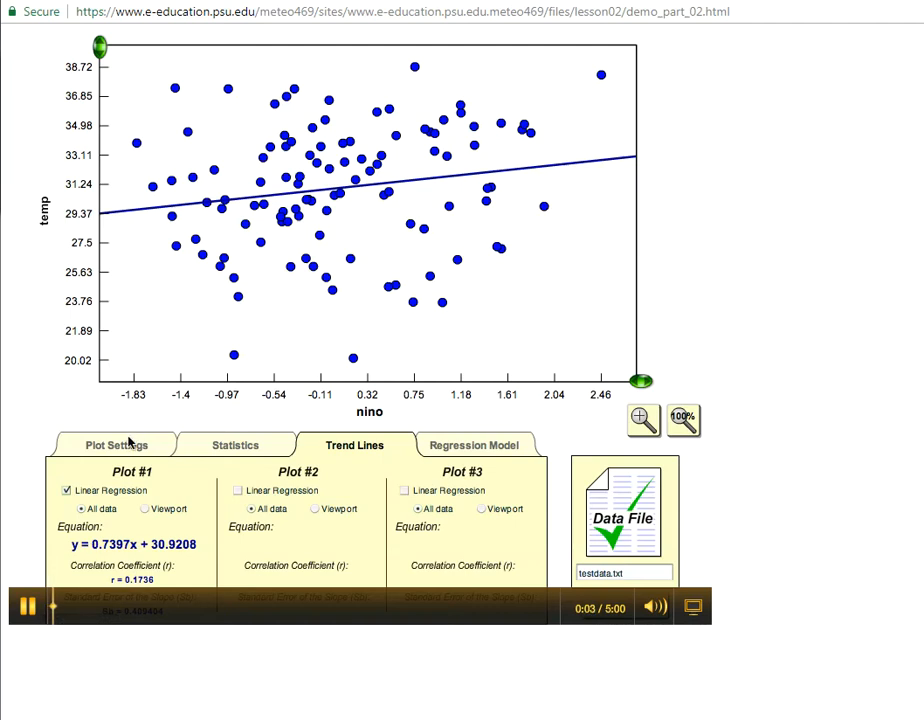
# Plot temperature against year as scatter points with the linear regression line removed.
pyautogui.click(116, 444)
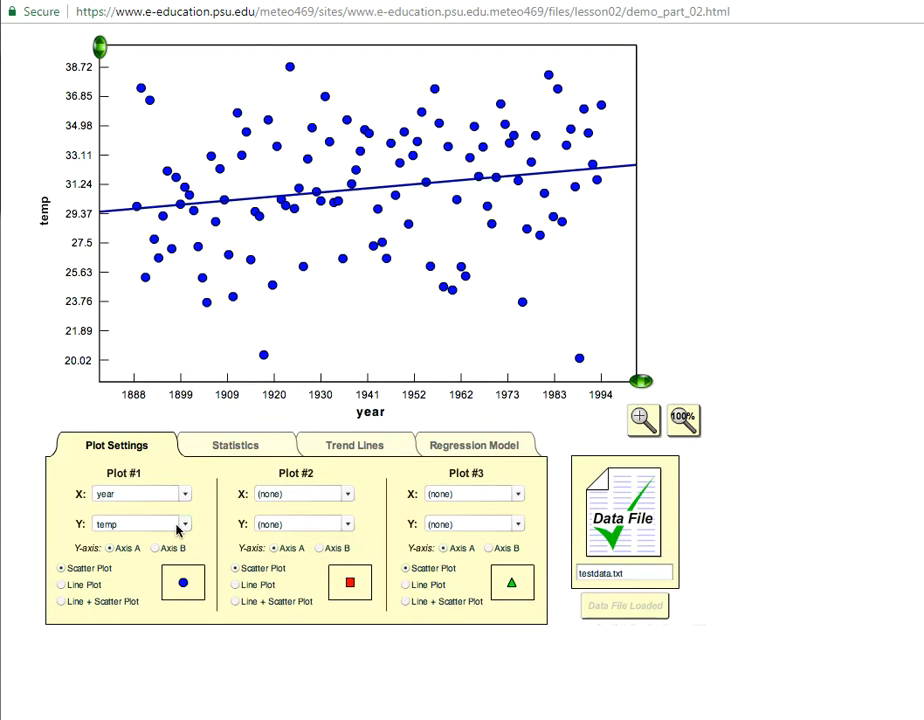
pyautogui.moveTo(210, 512)
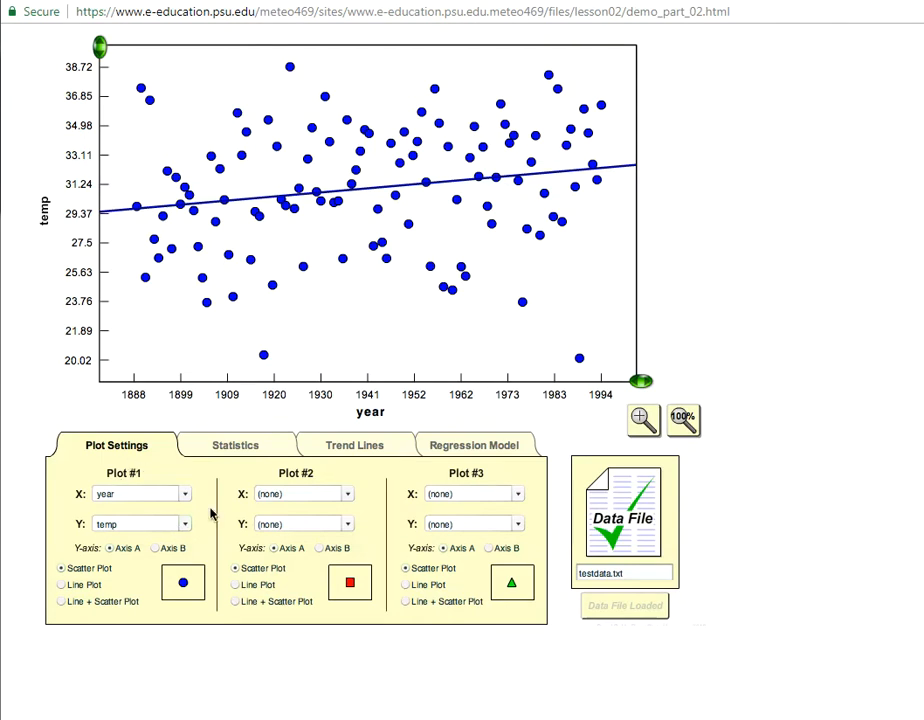
pyautogui.click(354, 444)
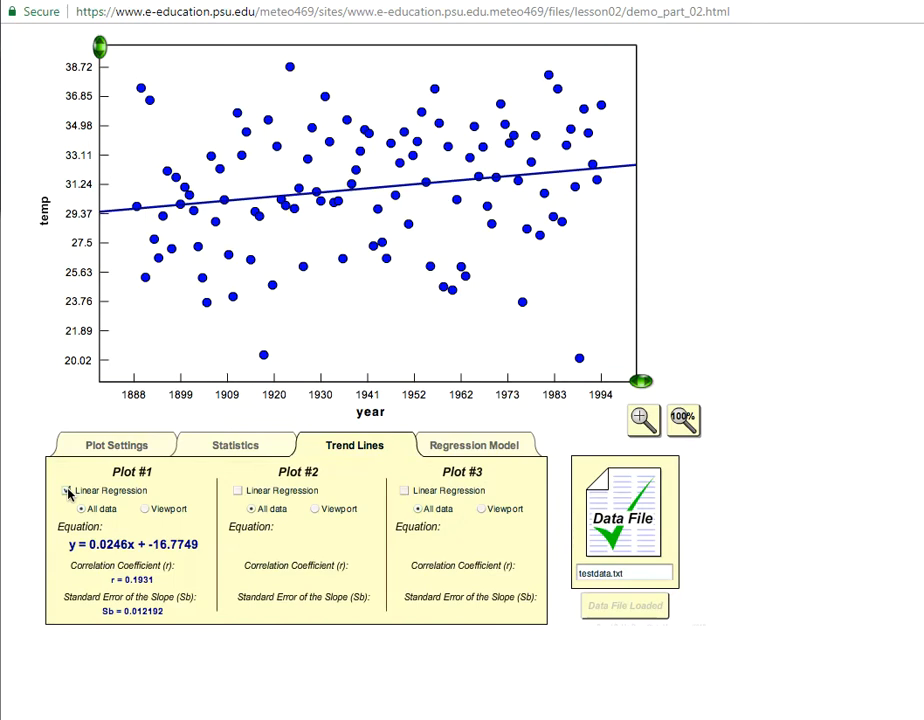
pyautogui.click(116, 444)
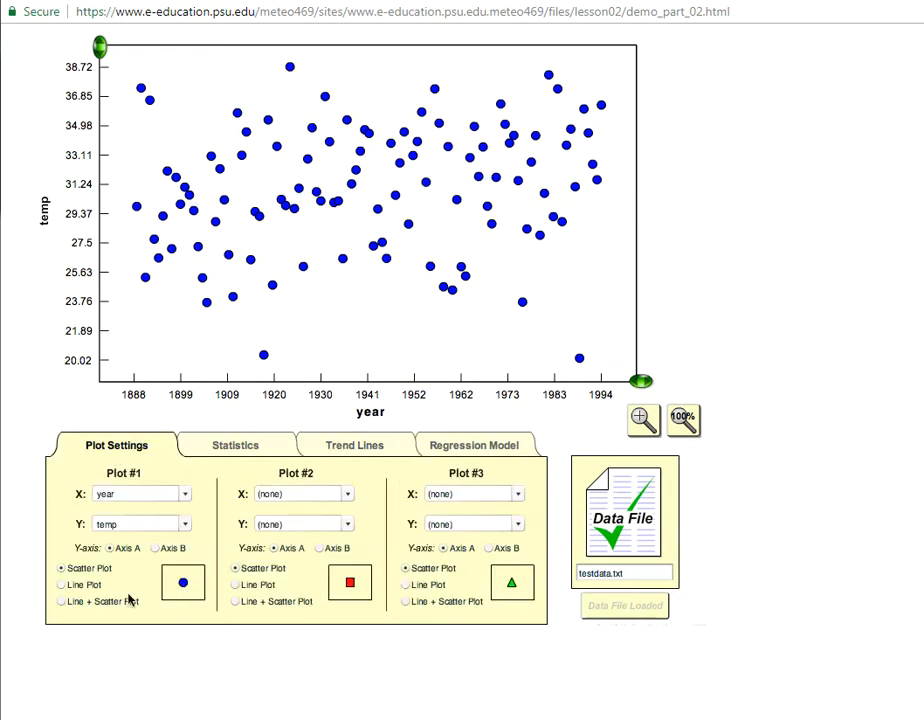
# Draw temperature as a line and add nino versus year as a second line on Axis B.
pyautogui.click(60, 584)
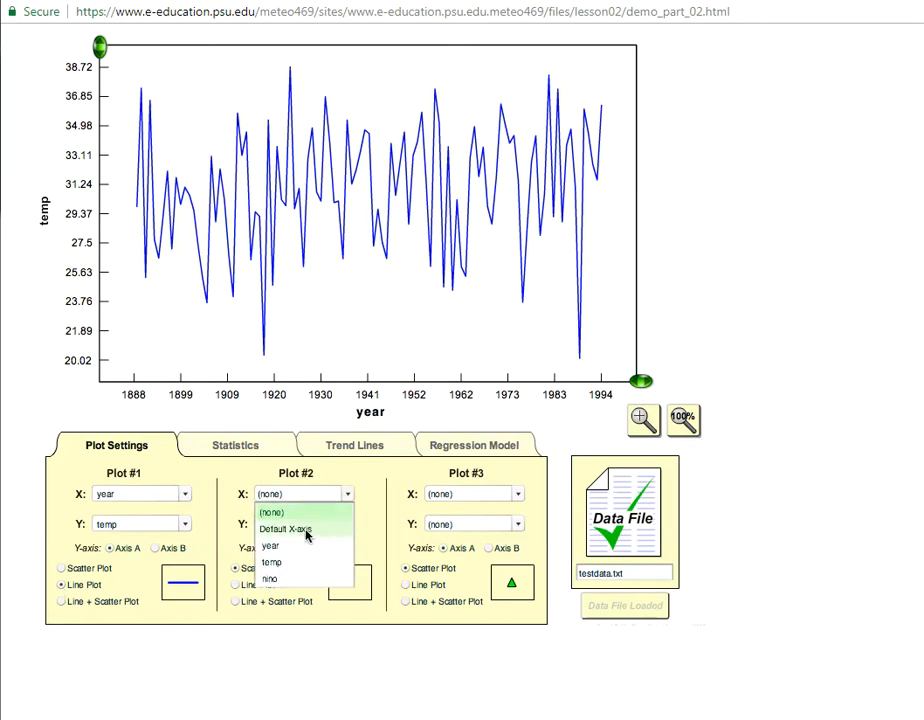
pyautogui.click(272, 546)
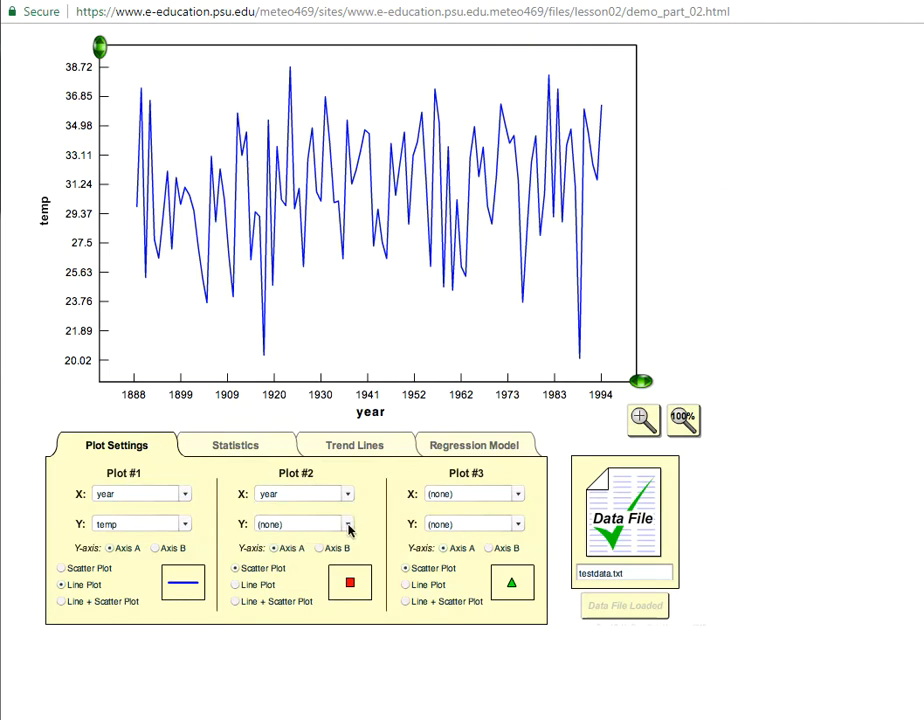
pyautogui.click(304, 524)
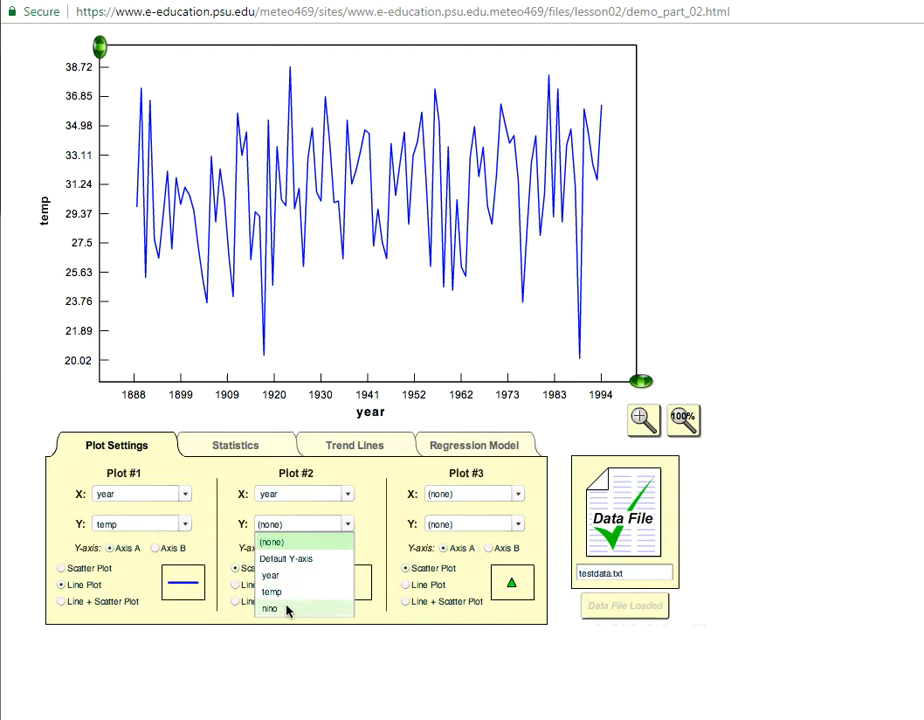
pyautogui.click(268, 608)
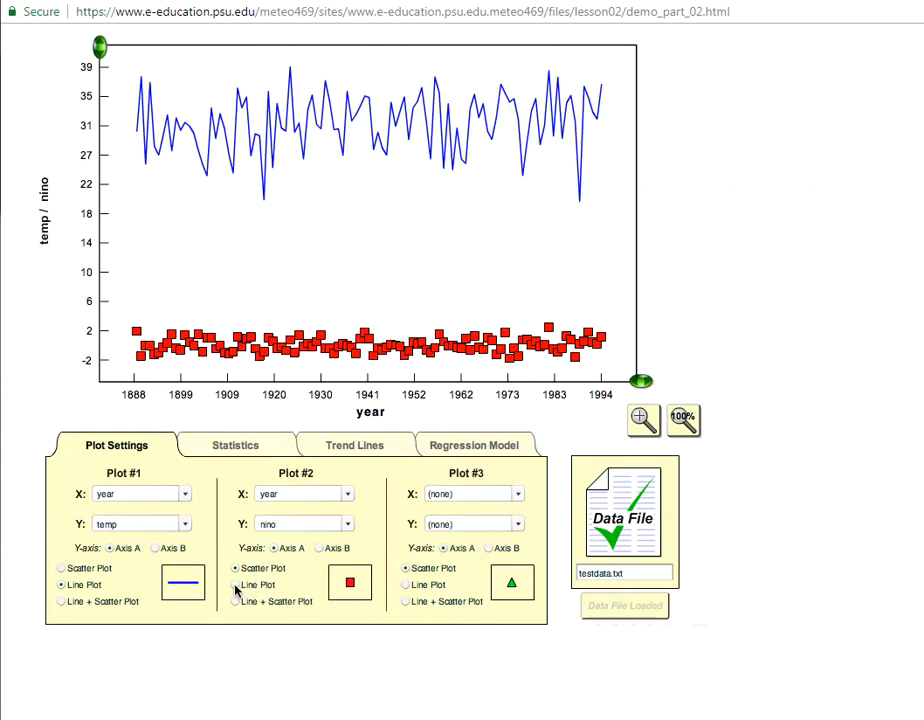
pyautogui.click(236, 584)
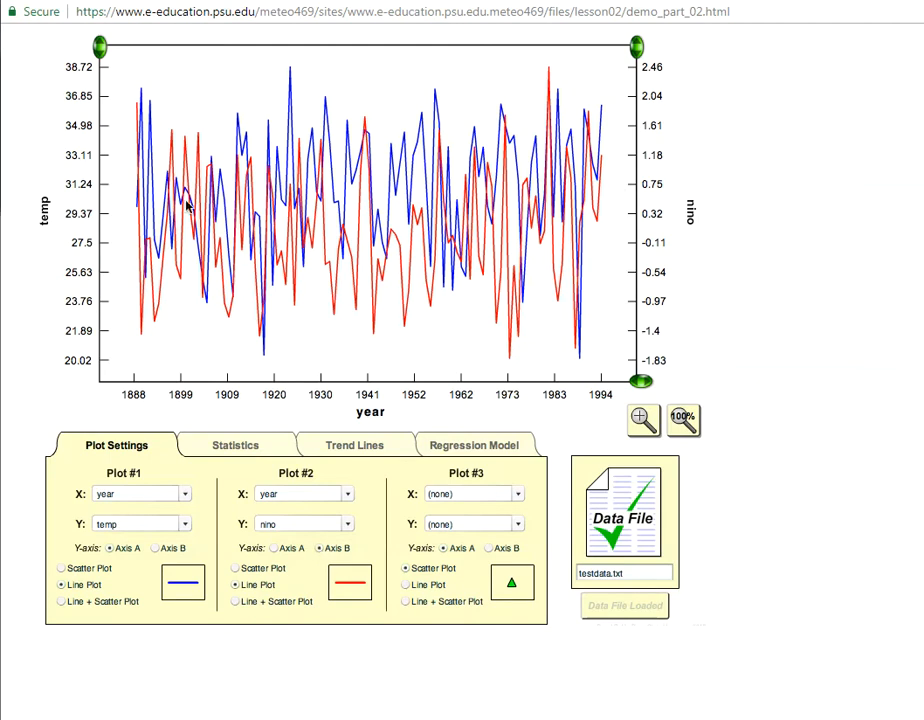
pyautogui.moveTo(140, 212)
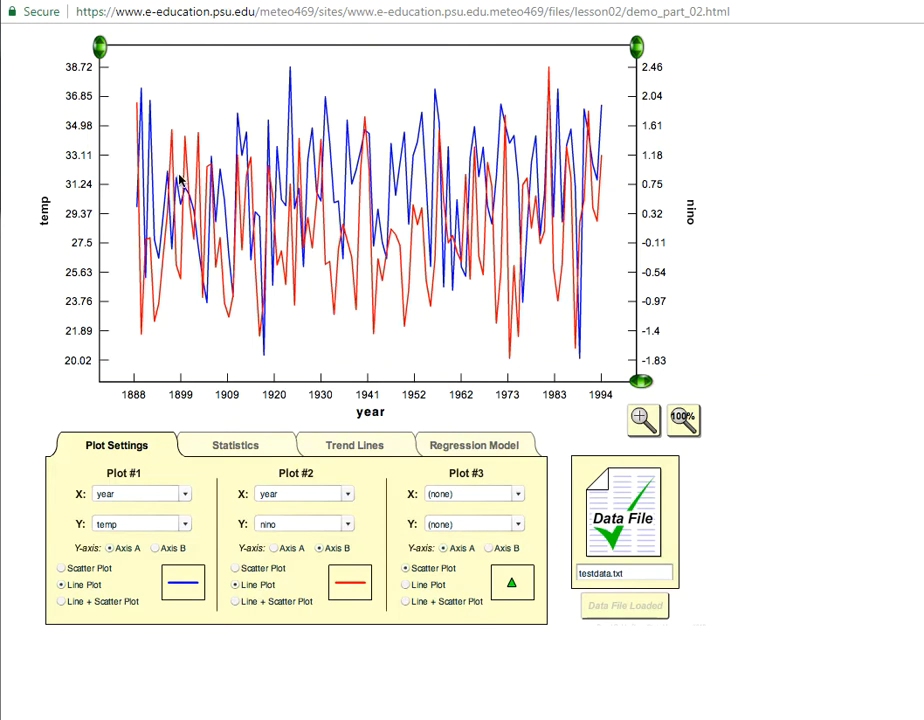
pyautogui.moveTo(568, 138)
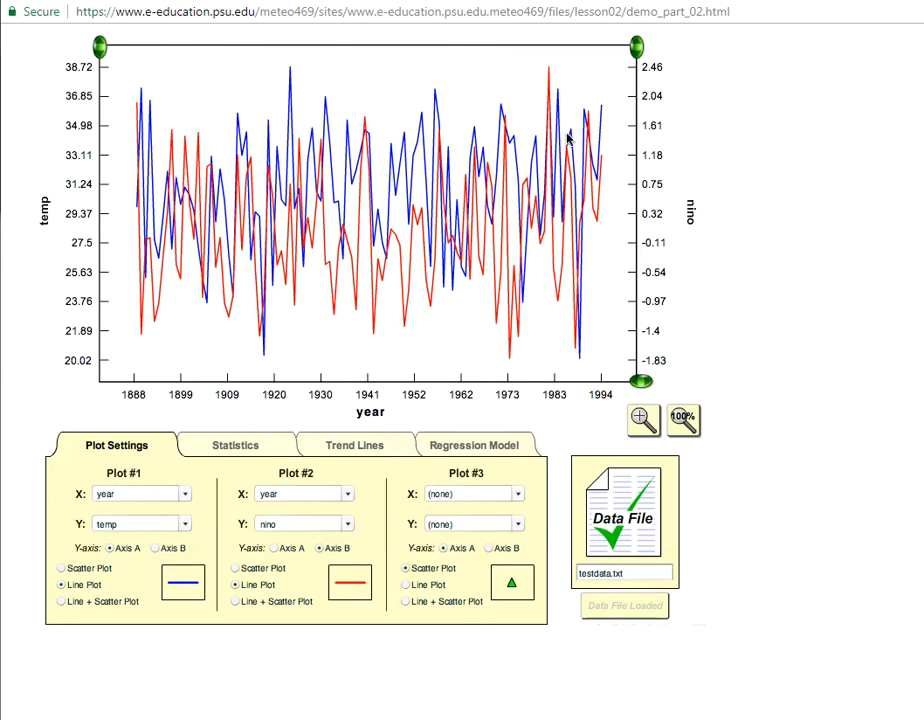
pyautogui.moveTo(548, 144)
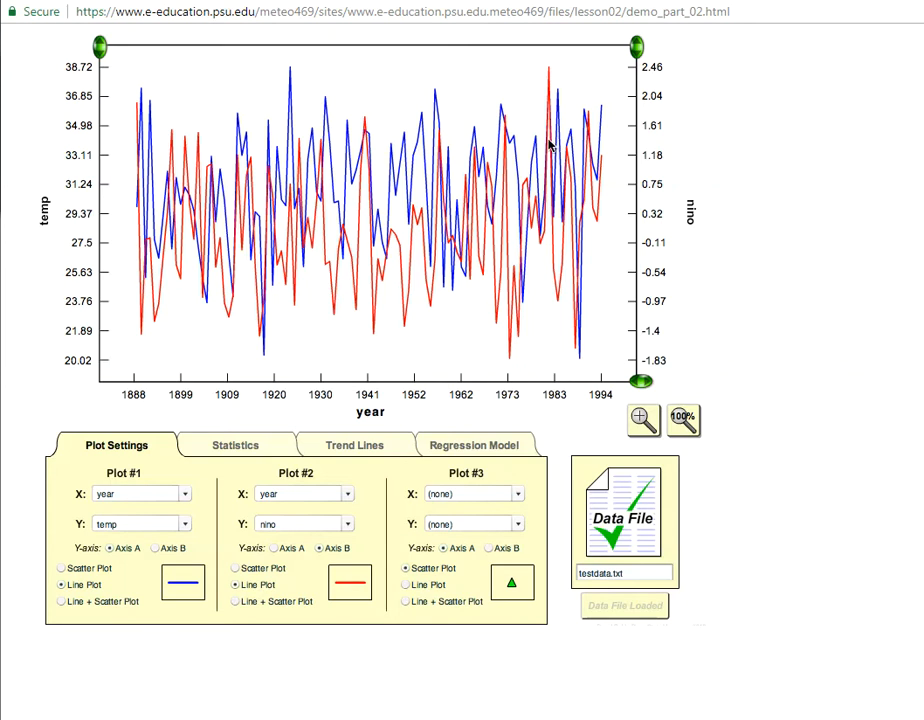
pyautogui.moveTo(458, 198)
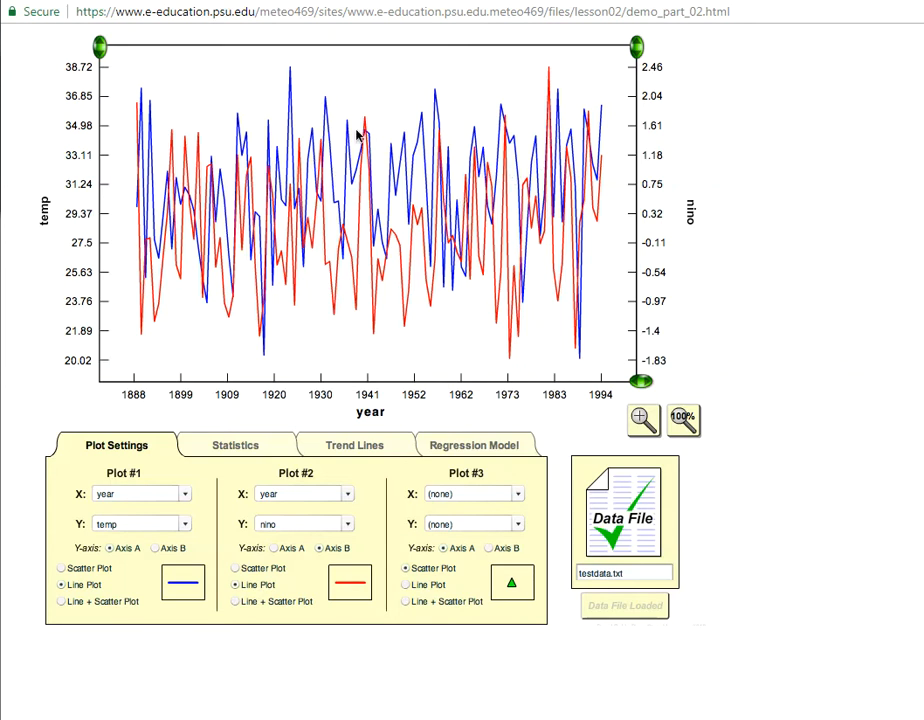
pyautogui.moveTo(364, 162)
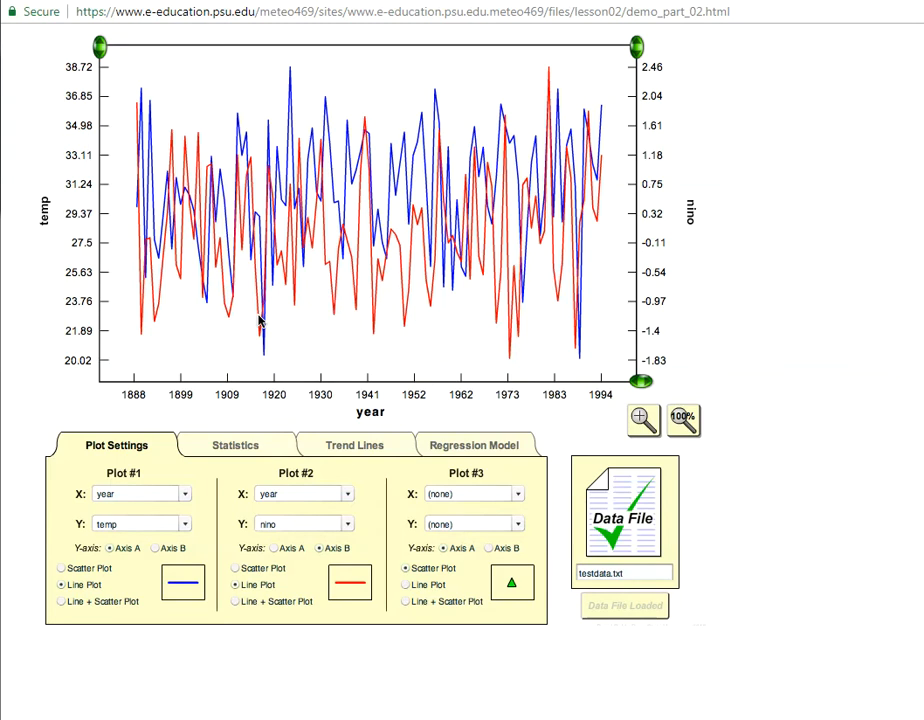
pyautogui.moveTo(210, 218)
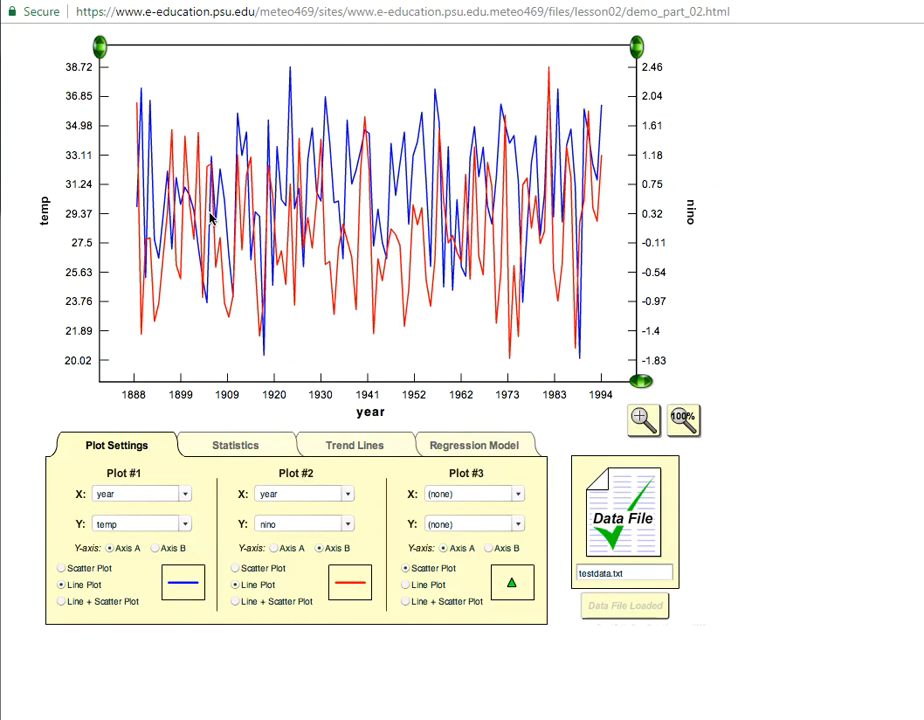
pyautogui.moveTo(428, 208)
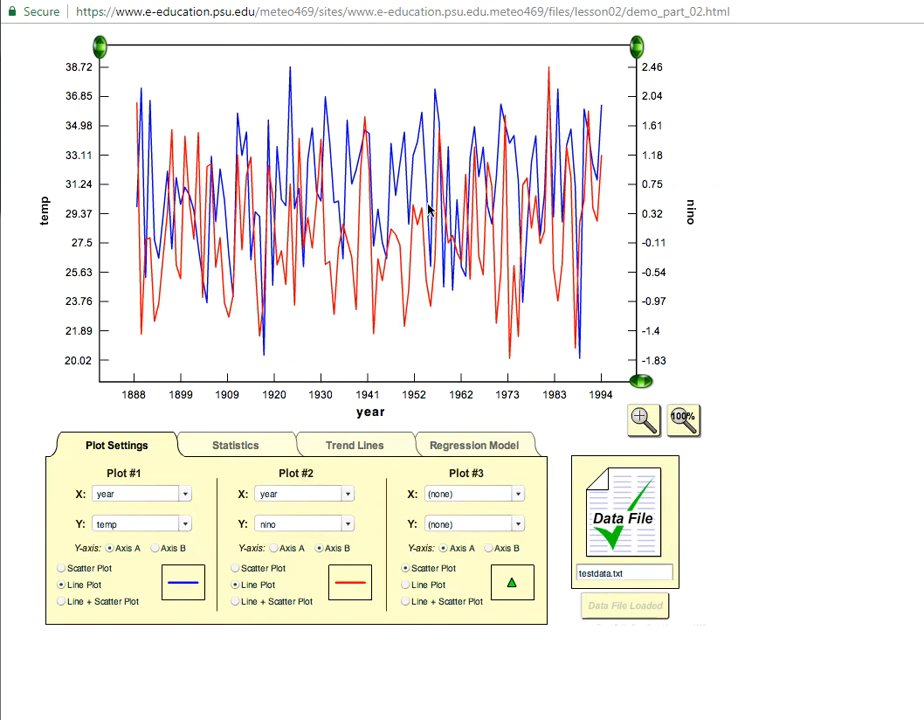
pyautogui.moveTo(172, 216)
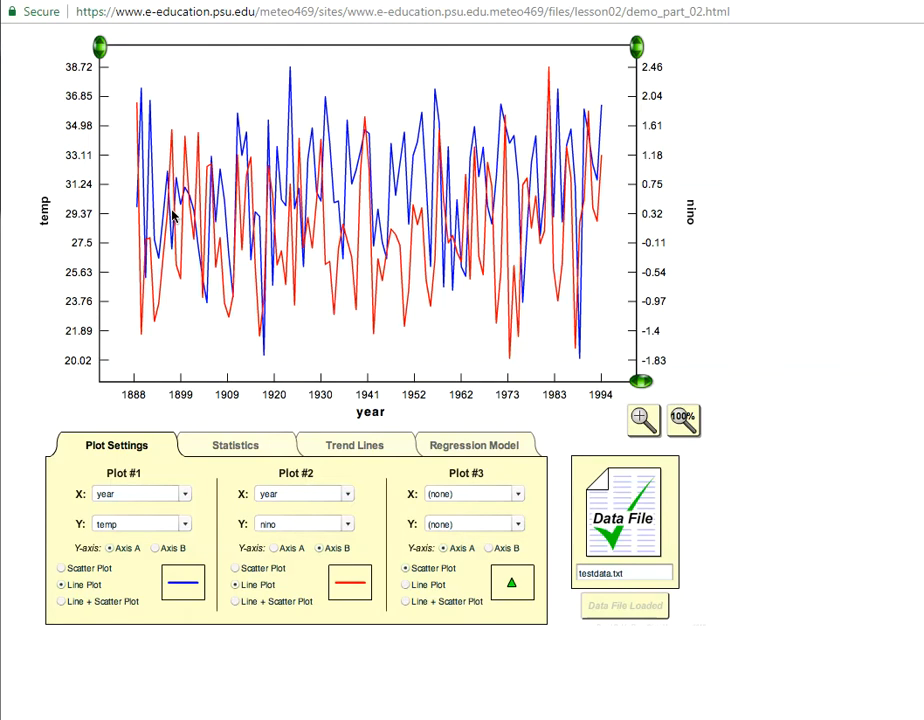
pyautogui.moveTo(328, 278)
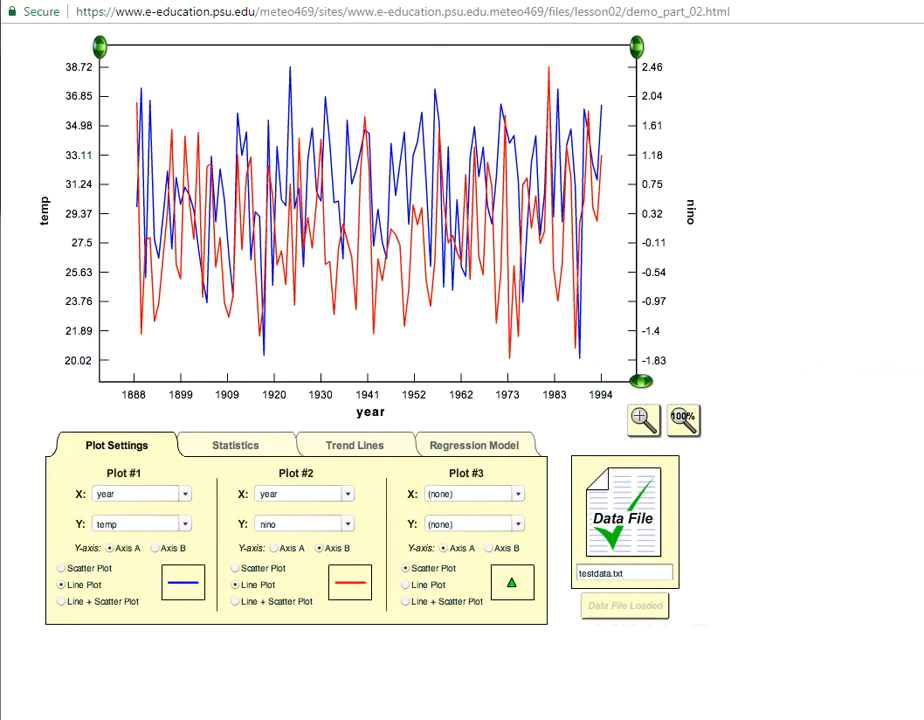
# Remove the nino series and bring up the Regression Model panel with year, temp and nino parameters.
pyautogui.click(348, 492)
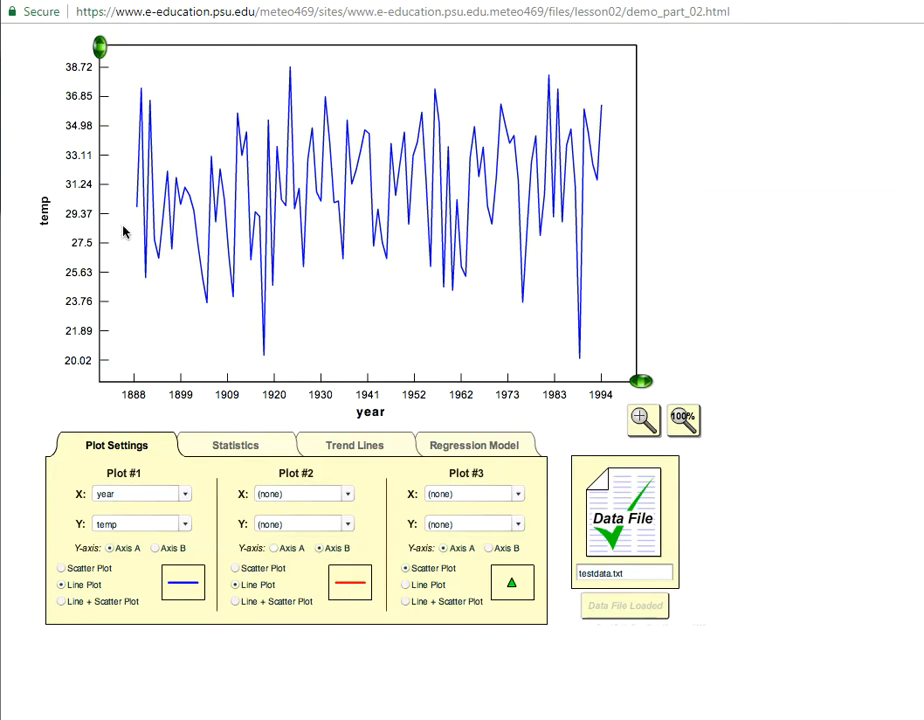
pyautogui.moveTo(532, 208)
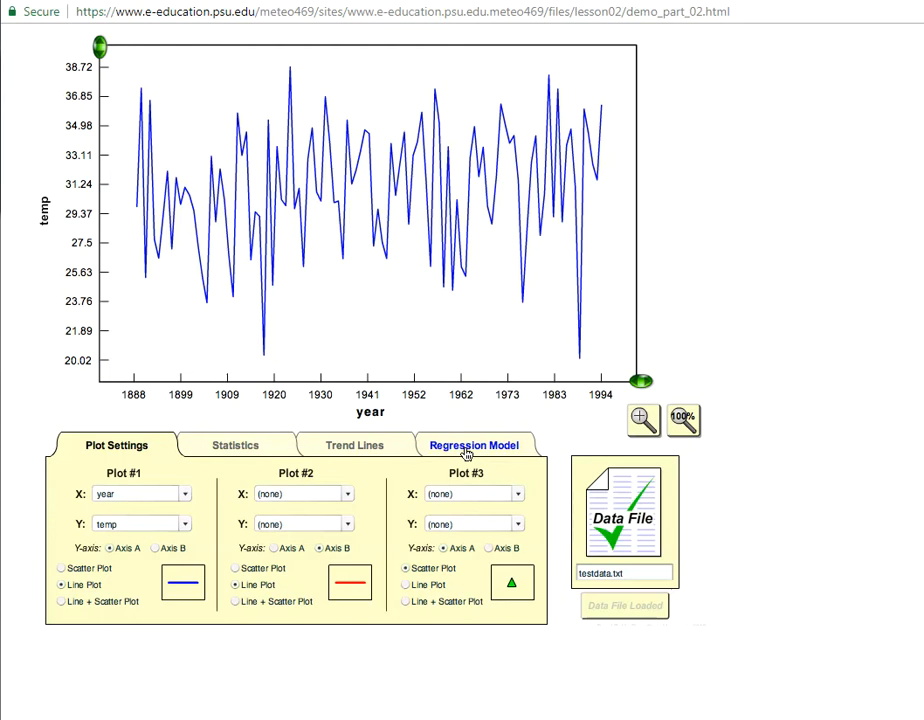
pyautogui.click(472, 444)
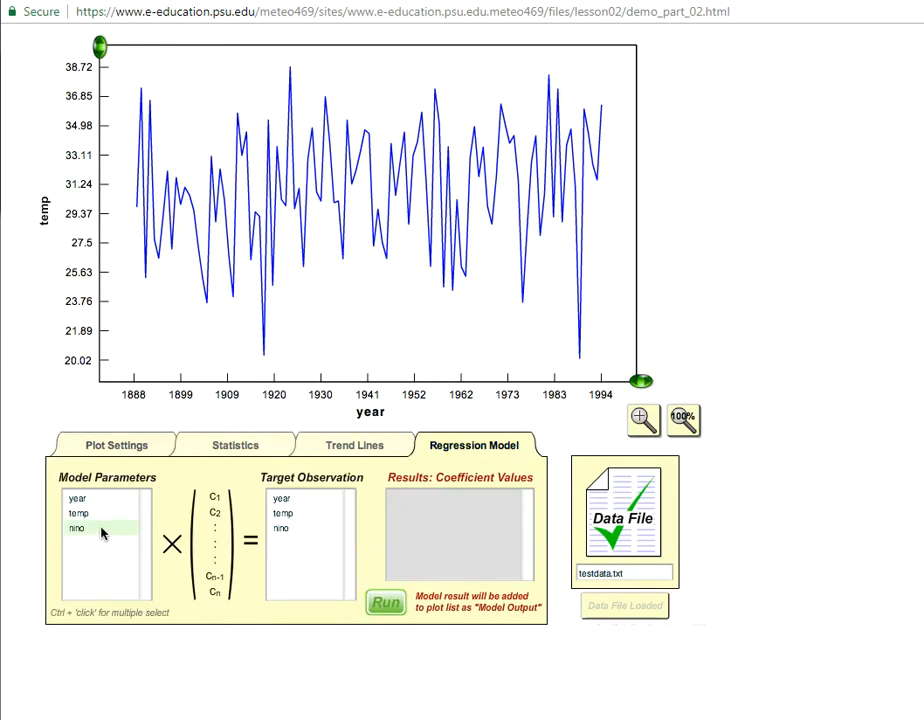
# Keep nino as the predictor and set temp as the target observation, yielding coefficients and residual statistics.
pyautogui.click(76, 528)
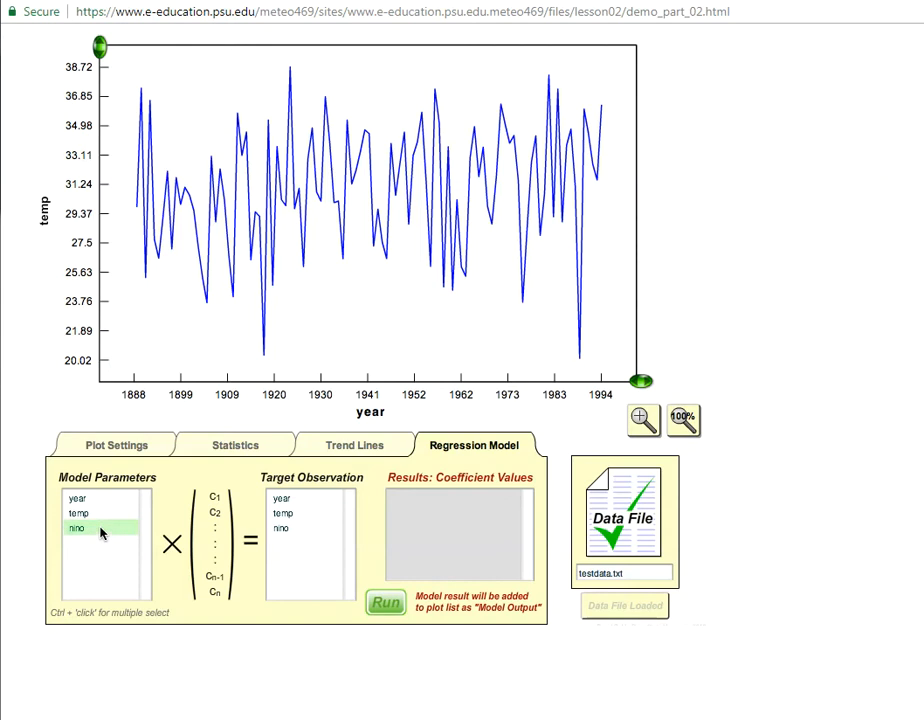
pyautogui.click(284, 512)
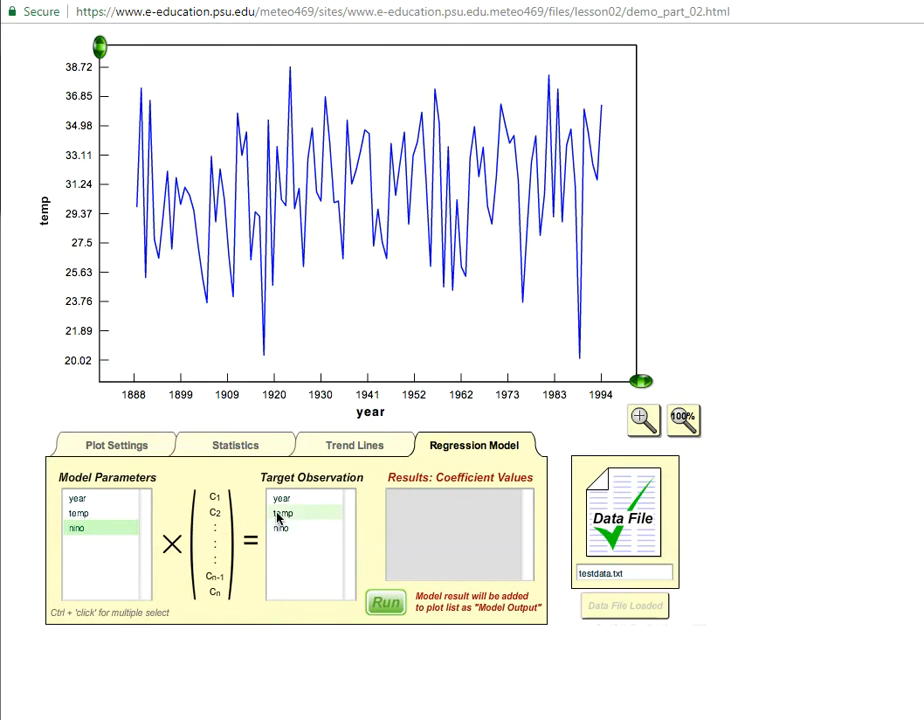
pyautogui.click(282, 512)
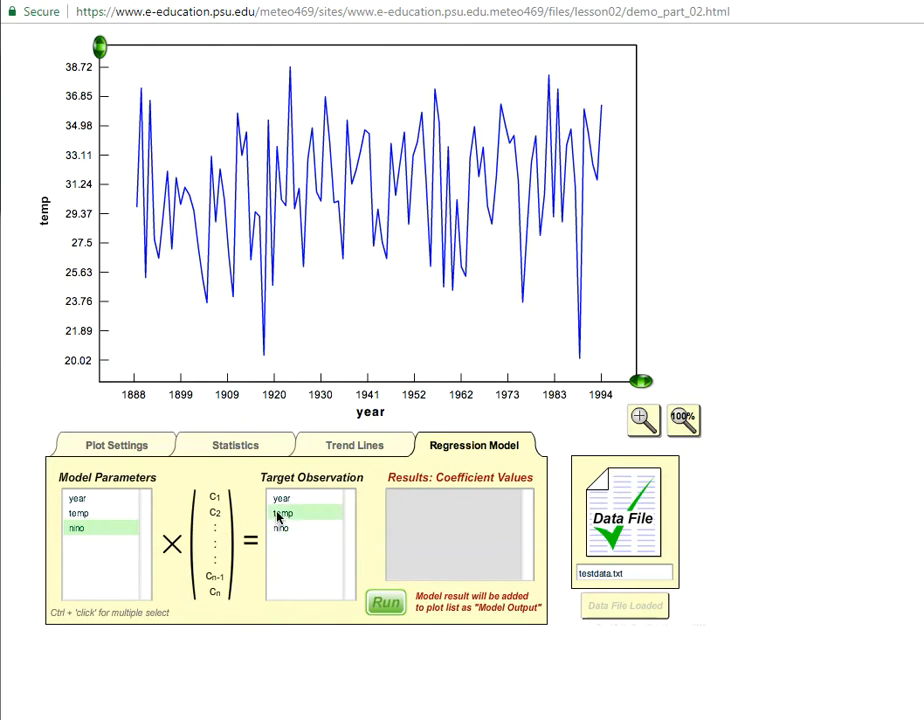
pyautogui.click(384, 600)
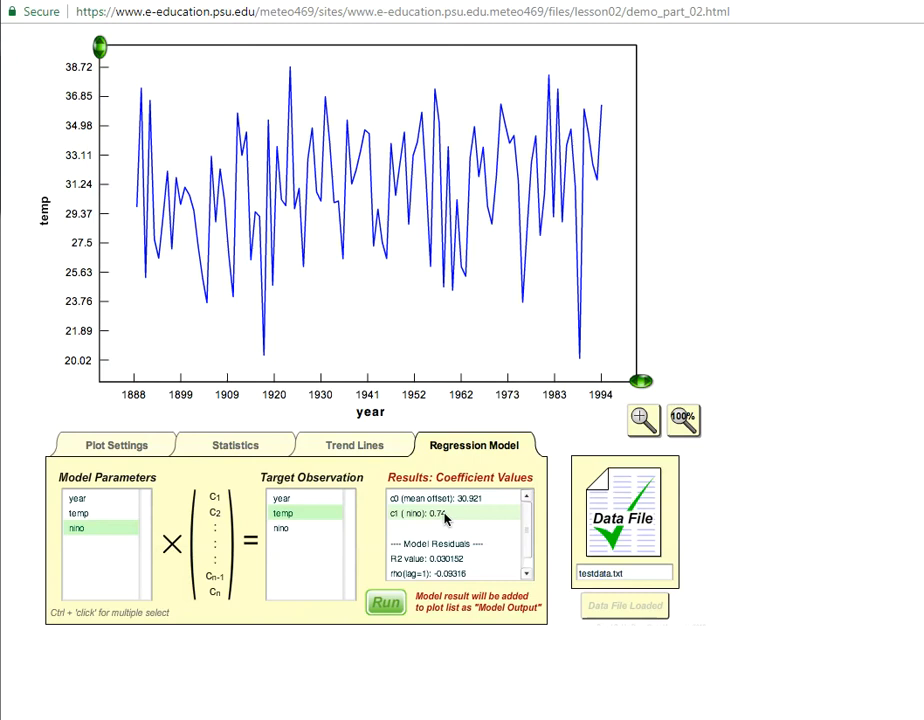
pyautogui.moveTo(446, 520)
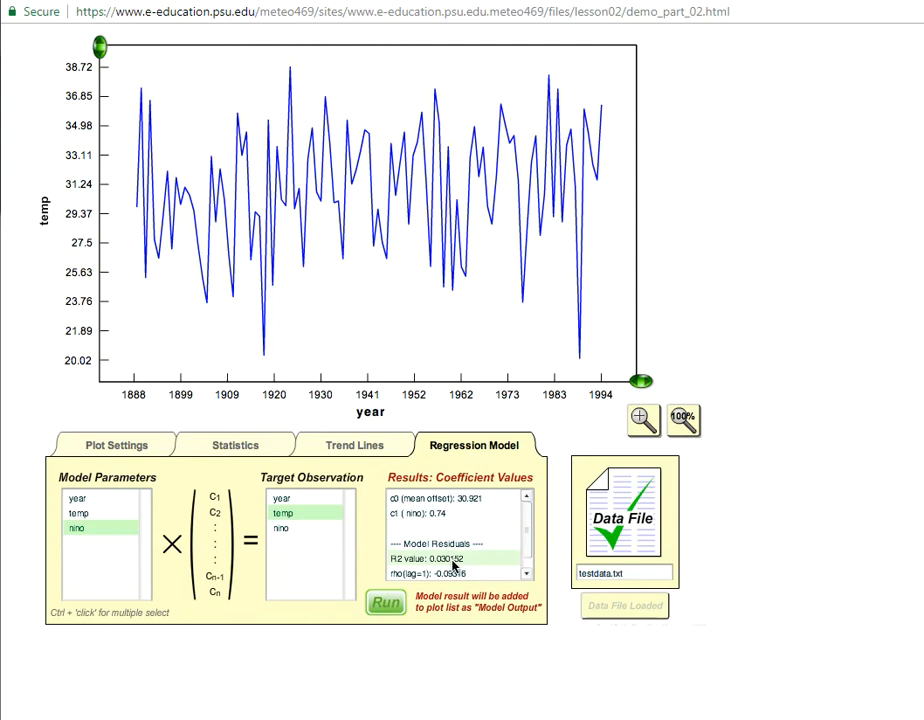
pyautogui.moveTo(456, 568)
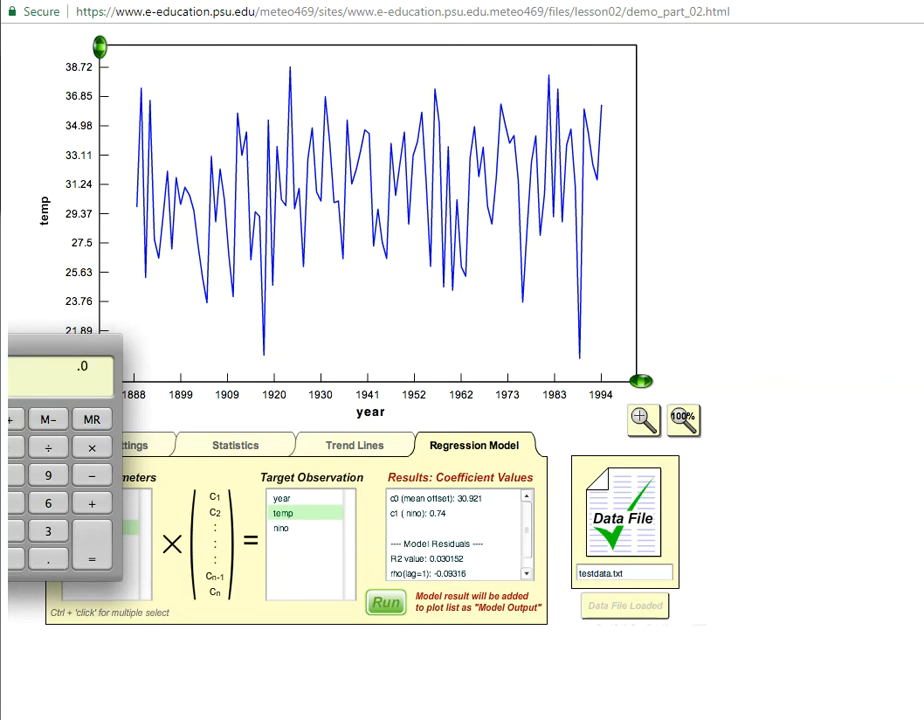
# Work a figure from the temp-on-nino regression statistics in the Windows Calculator.
pyautogui.click(48, 532)
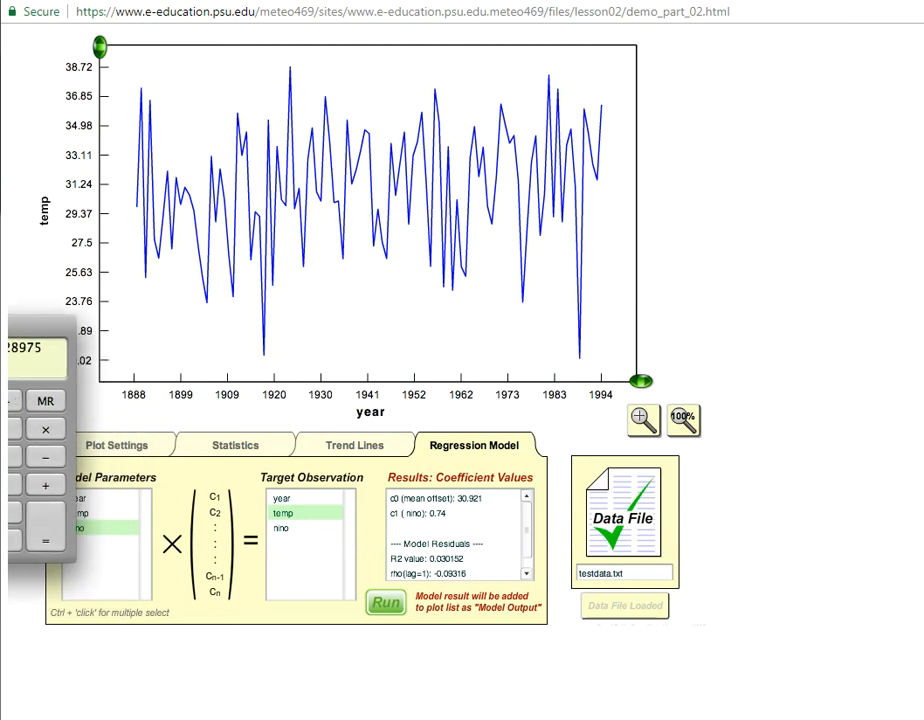
pyautogui.moveTo(266, 472)
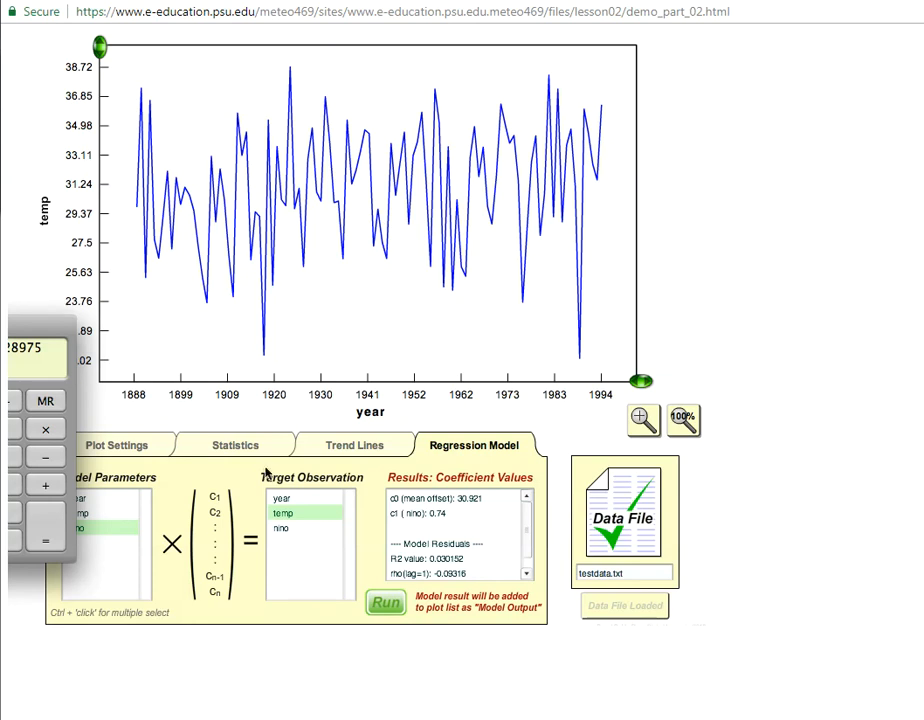
pyautogui.moveTo(458, 516)
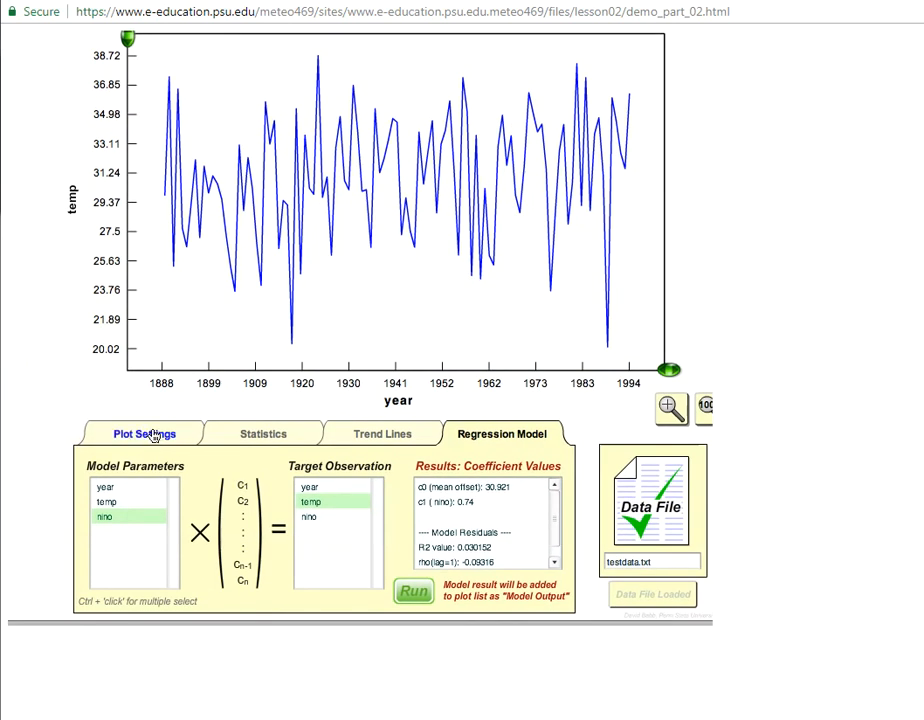
# Set Plot #2 to Model Output versus year on Axis A, overlaying it on the temp series.
pyautogui.click(144, 432)
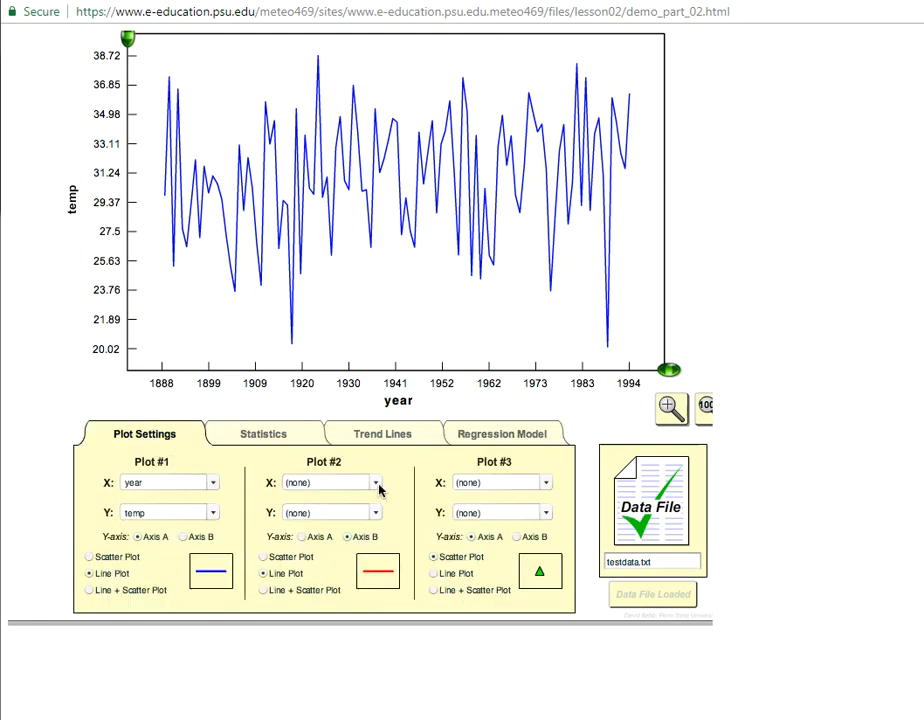
pyautogui.click(330, 482)
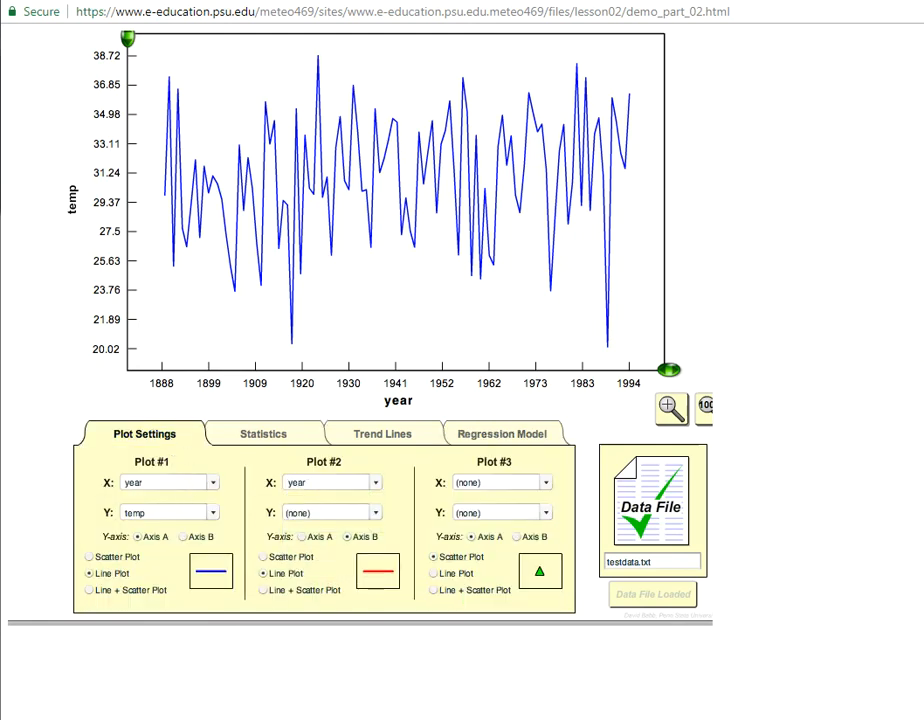
pyautogui.click(330, 512)
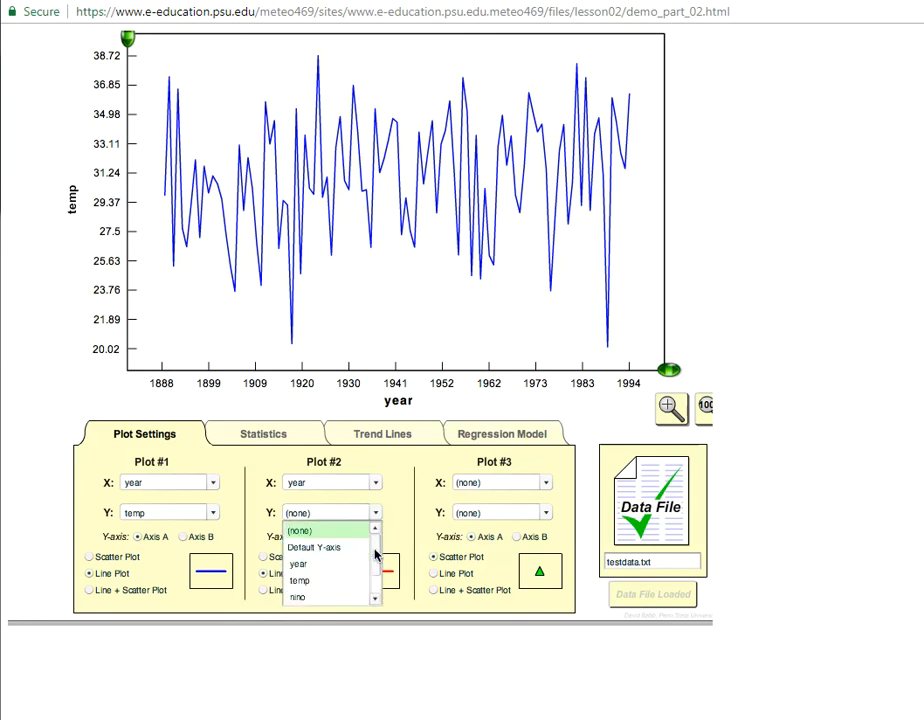
pyautogui.click(316, 580)
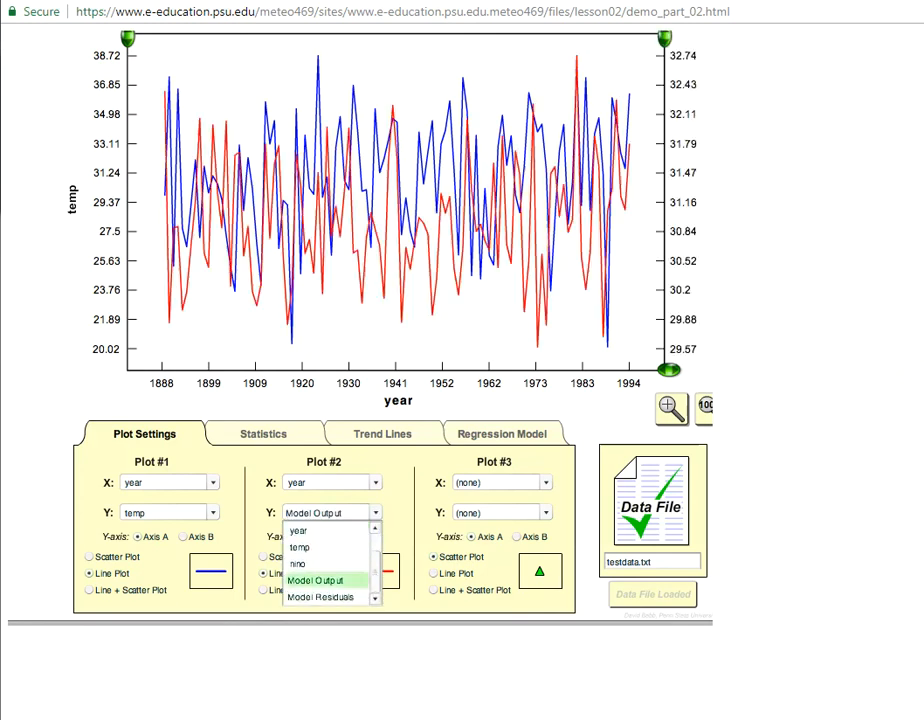
pyautogui.click(316, 580)
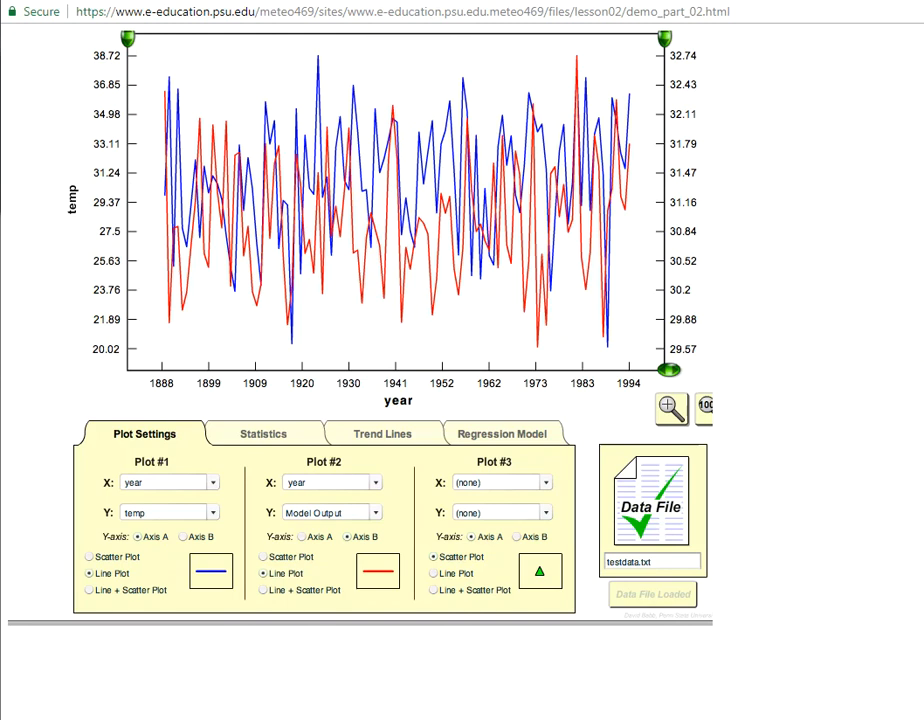
pyautogui.click(302, 536)
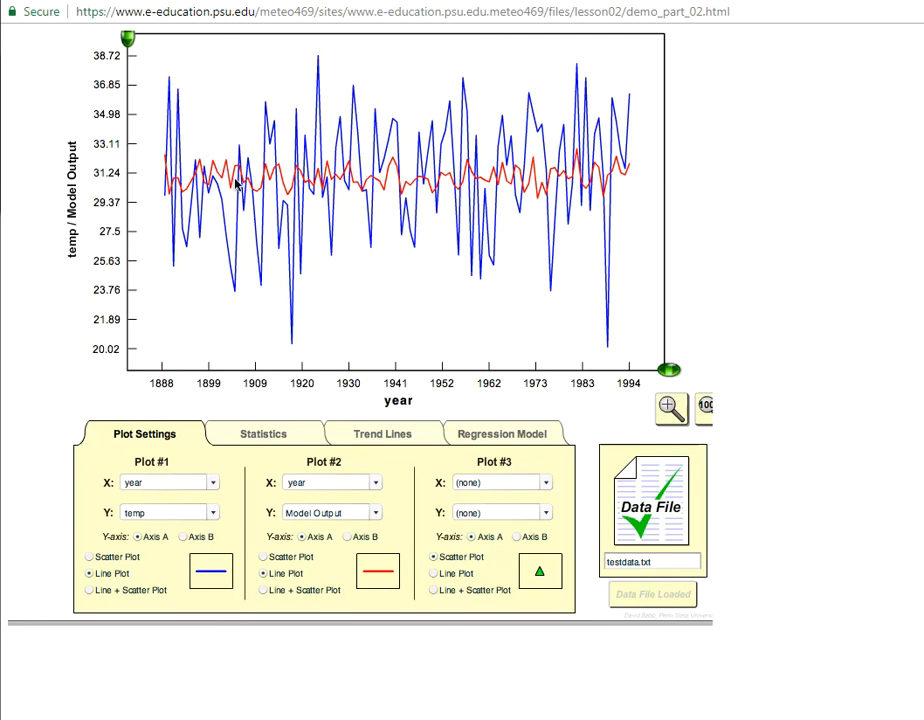
pyautogui.moveTo(284, 184)
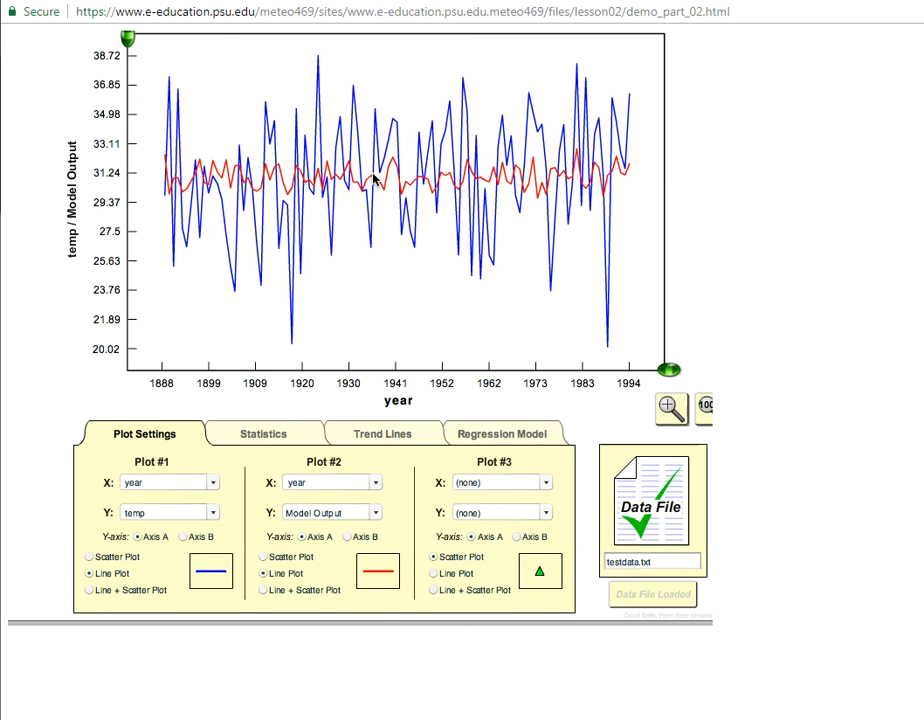
pyautogui.moveTo(396, 176)
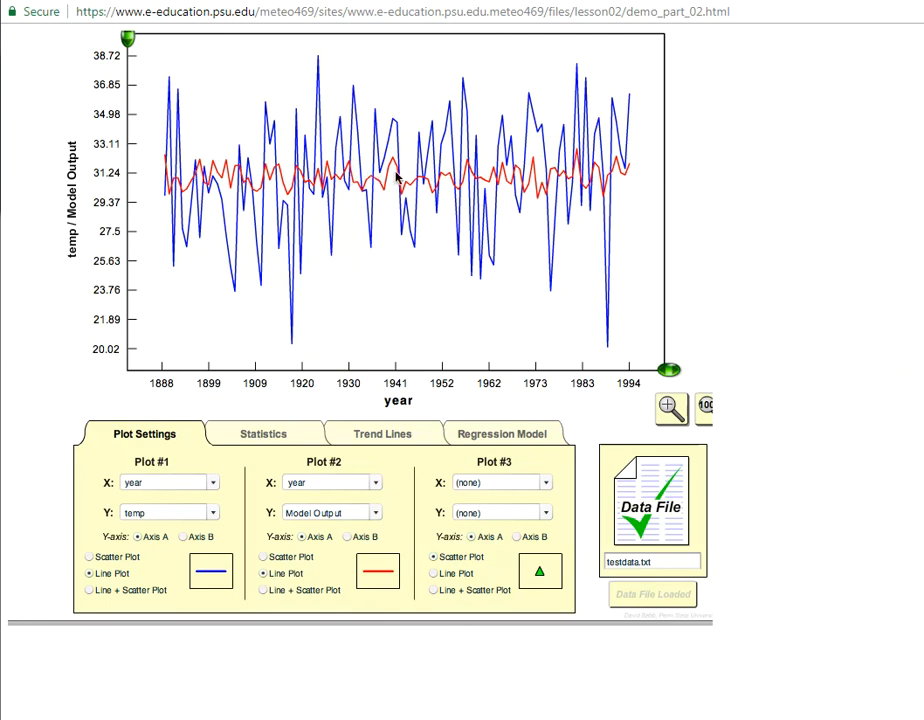
pyautogui.moveTo(248, 134)
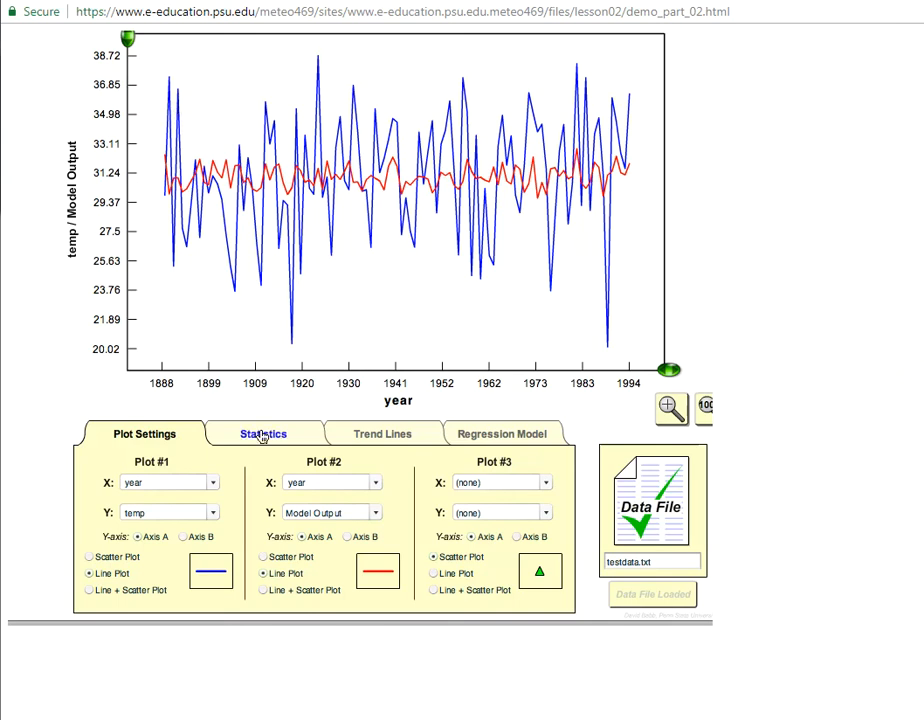
# Show the summary statistics for both the temp and model output series.
pyautogui.click(262, 432)
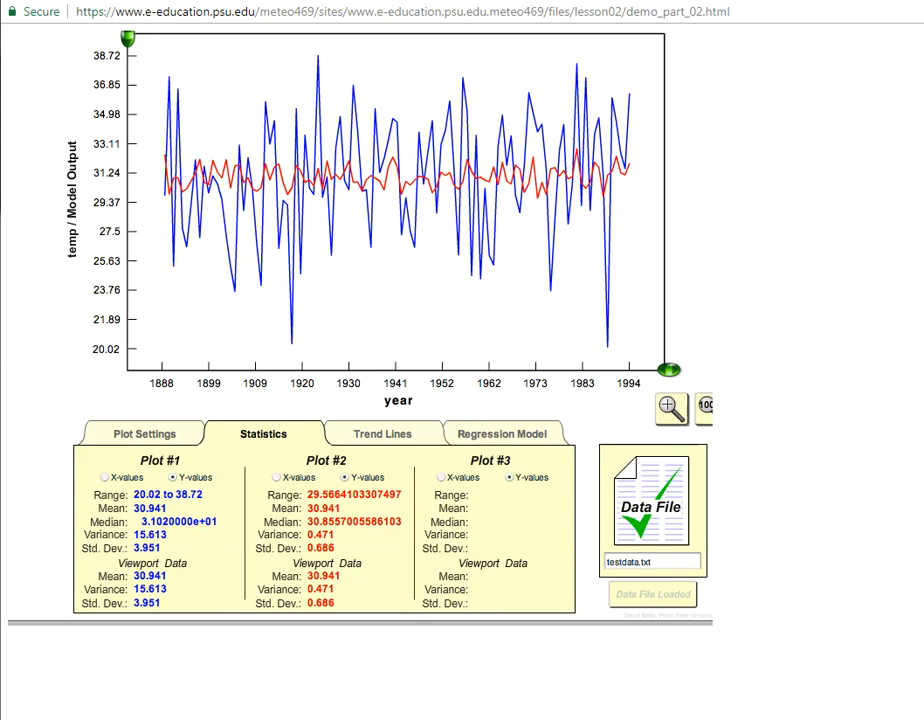